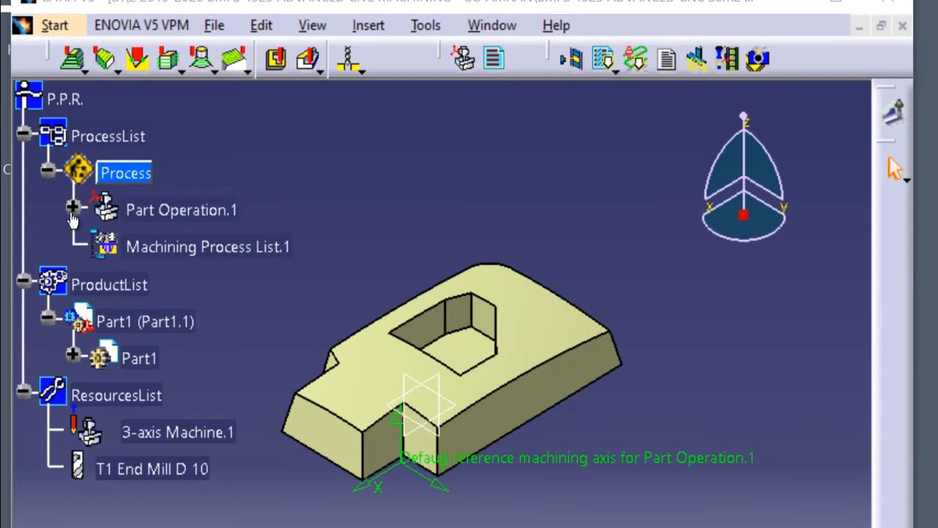
Step: Expand Part Operation.1 to reveal its operations in the program tree
click(73, 209)
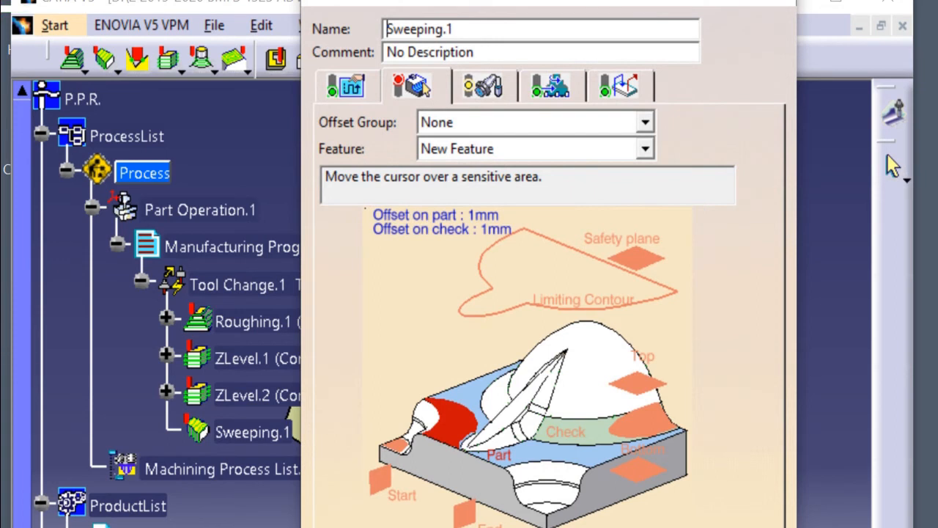
mouse_move(451, 425)
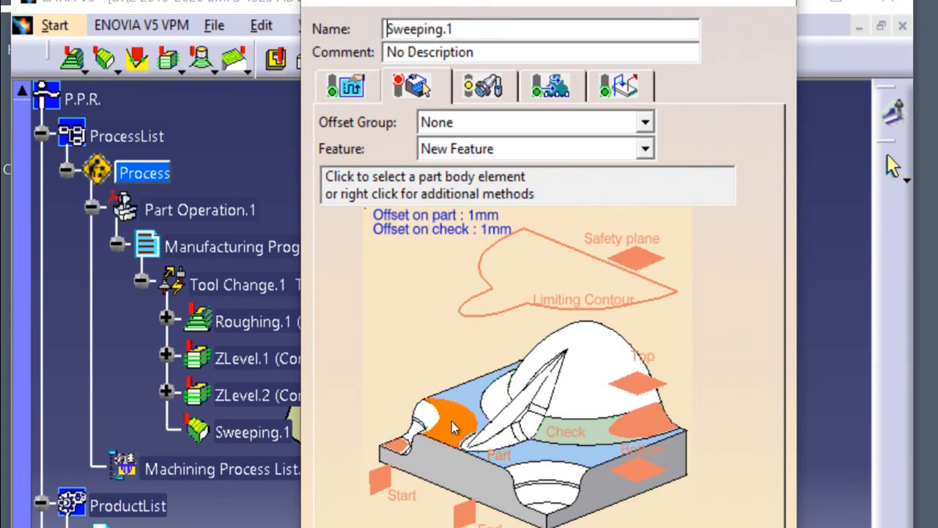
Step: Start selecting the part's top faces as Sweeping.1's part geometry
right_click(453, 429)
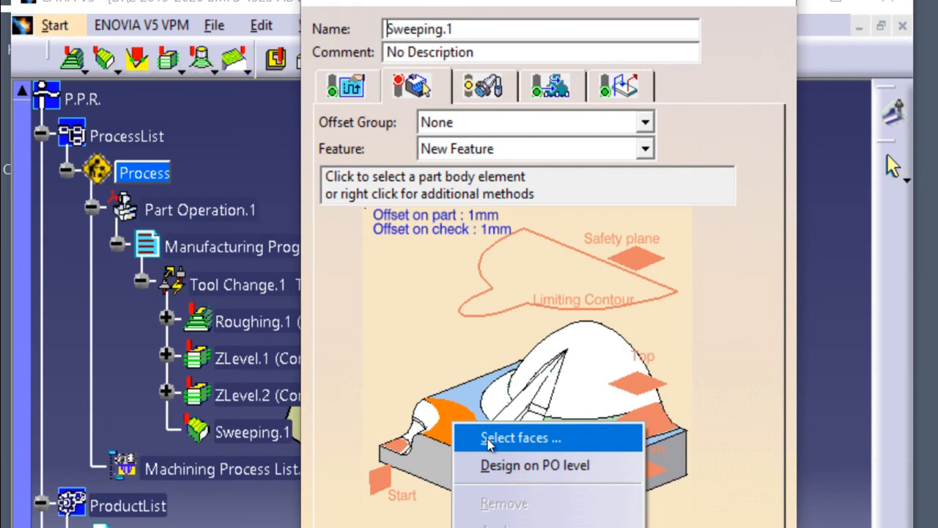
click(520, 438)
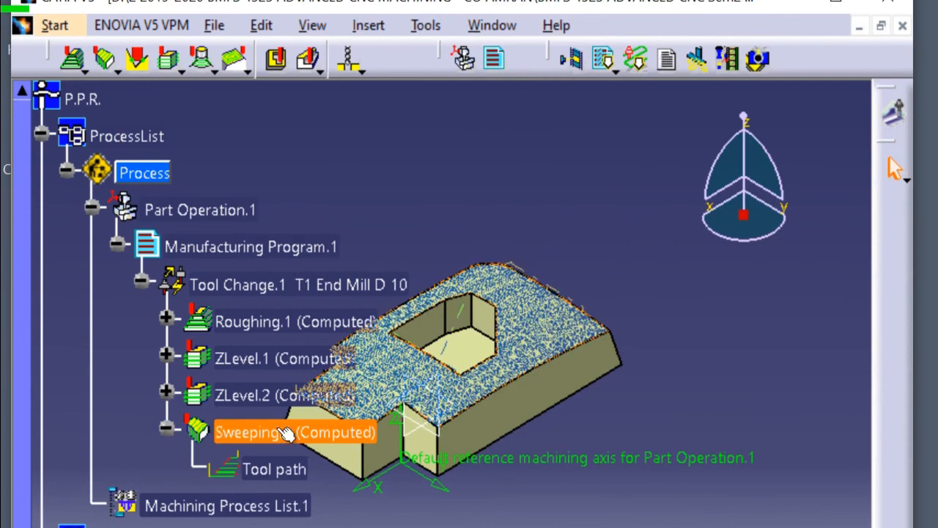
mouse_move(381, 440)
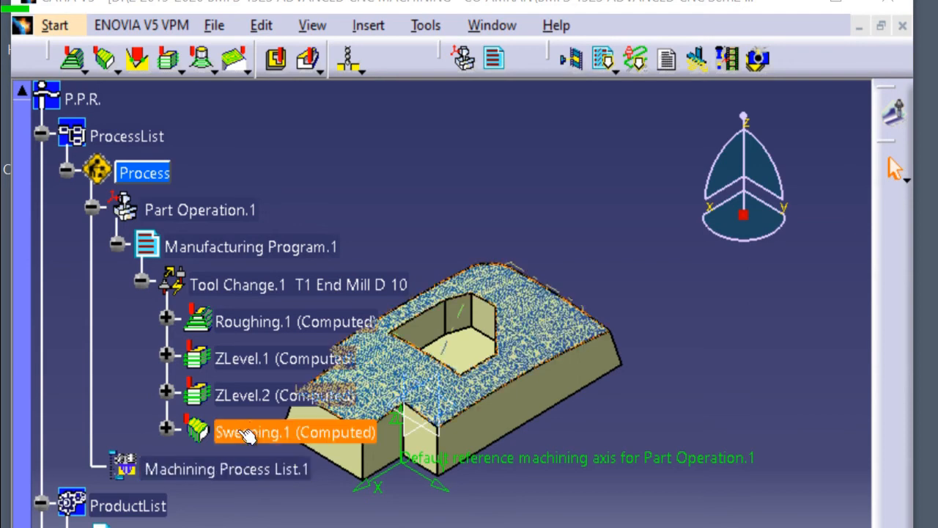
mouse_move(253, 432)
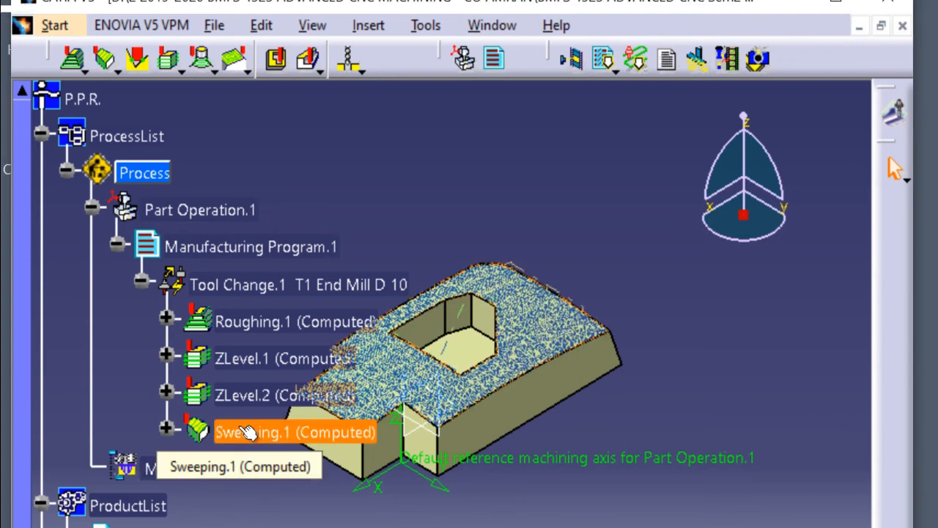
Step: Show the other surface-machining operation types in the toolbar flyout
click(104, 59)
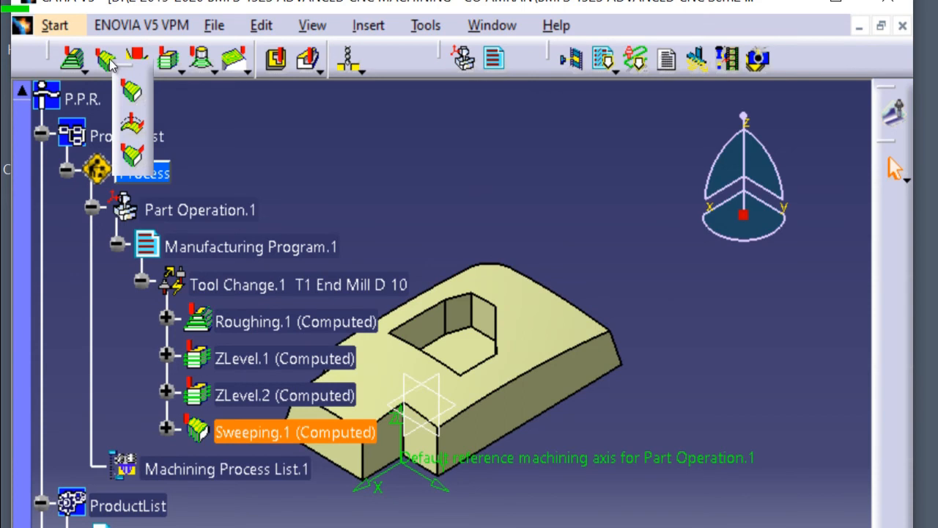
Step: Insert Sweeping.2 and begin selecting faces for its part geometry
click(132, 154)
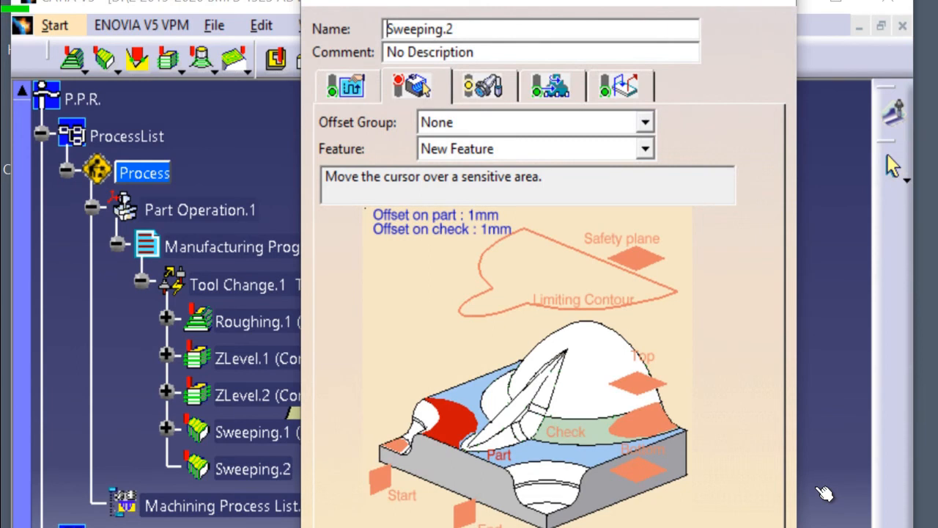
right_click(477, 440)
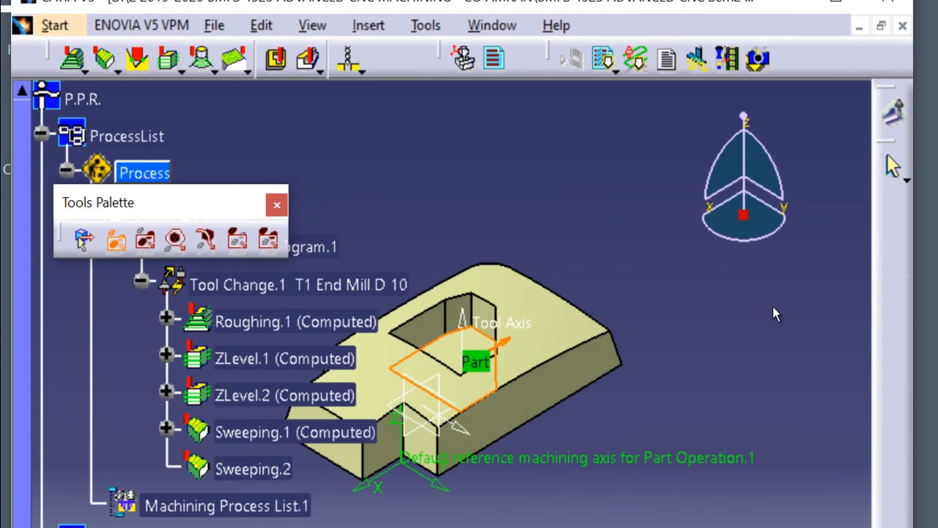
Step: Finish picking the pocket bottom face and return to the Sweeping.2 dialog
double_click(253, 468)
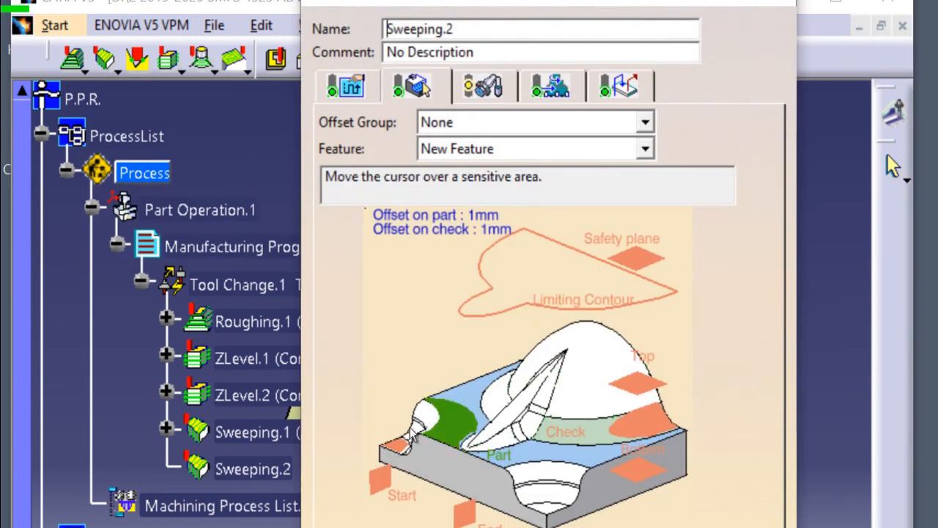
mouse_move(682, 414)
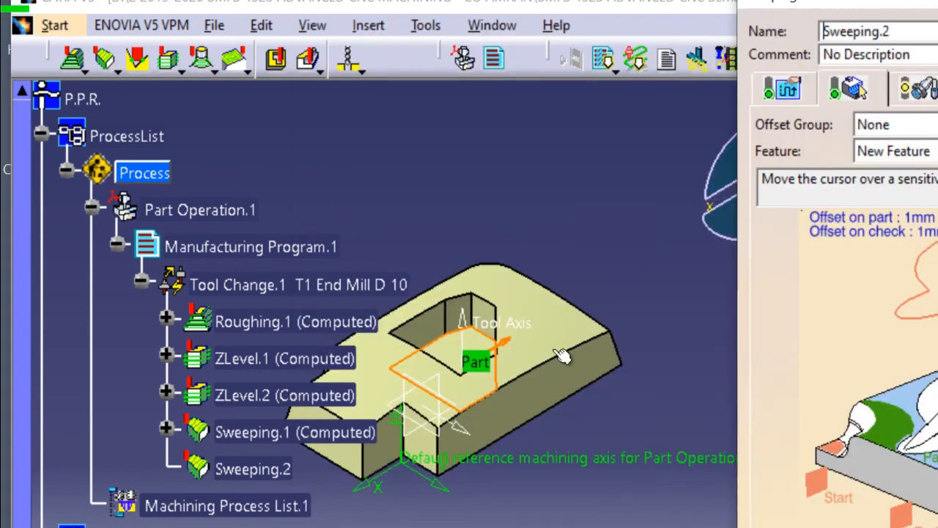
mouse_move(561, 358)
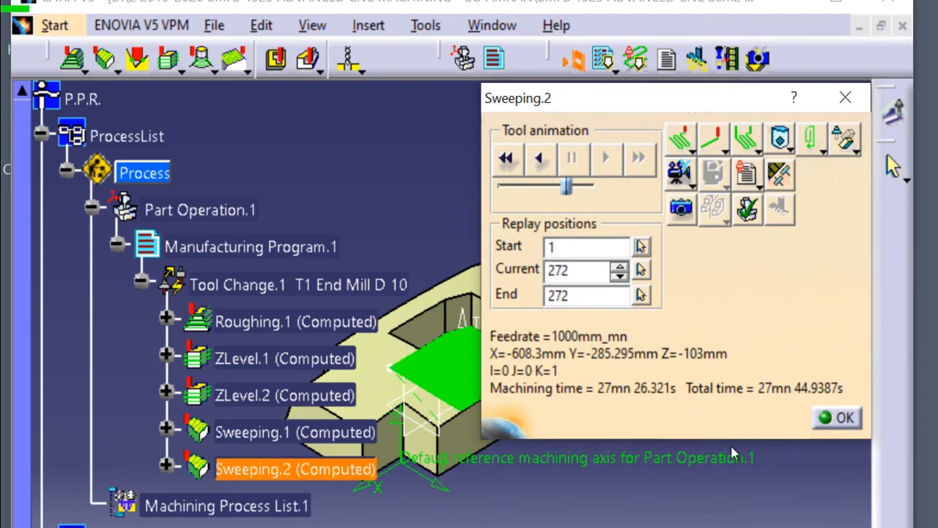
Step: Replay Sweeping.2's pocket-bottom toolpath animation, then close the replay keeping the result
drag(517, 97, 570, 97)
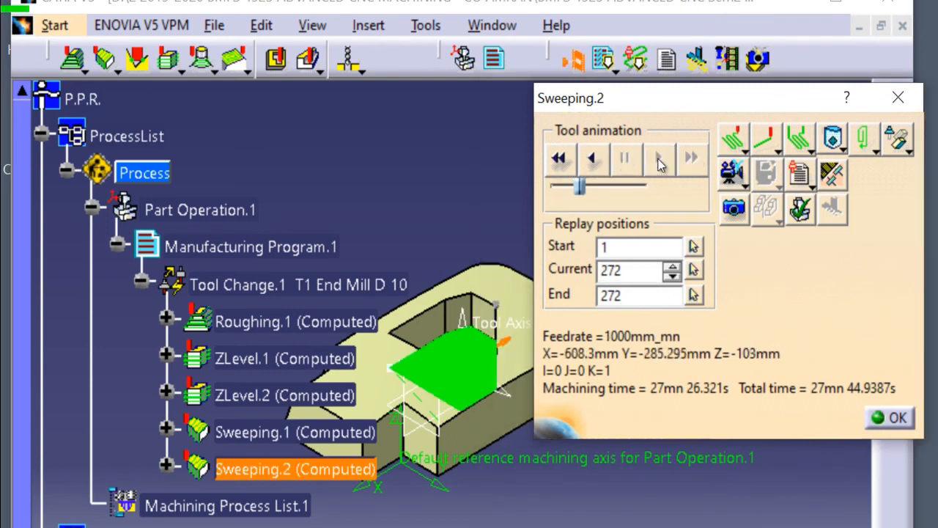
click(897, 417)
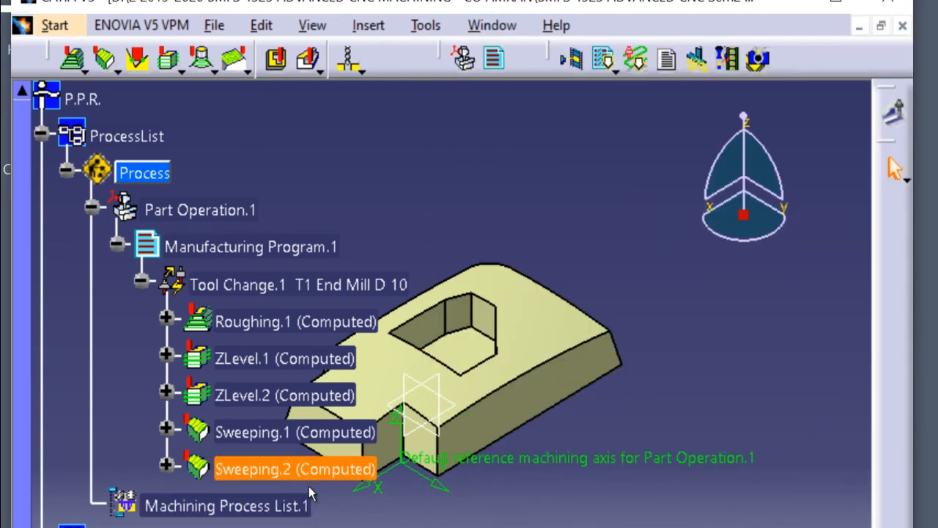
mouse_move(295, 469)
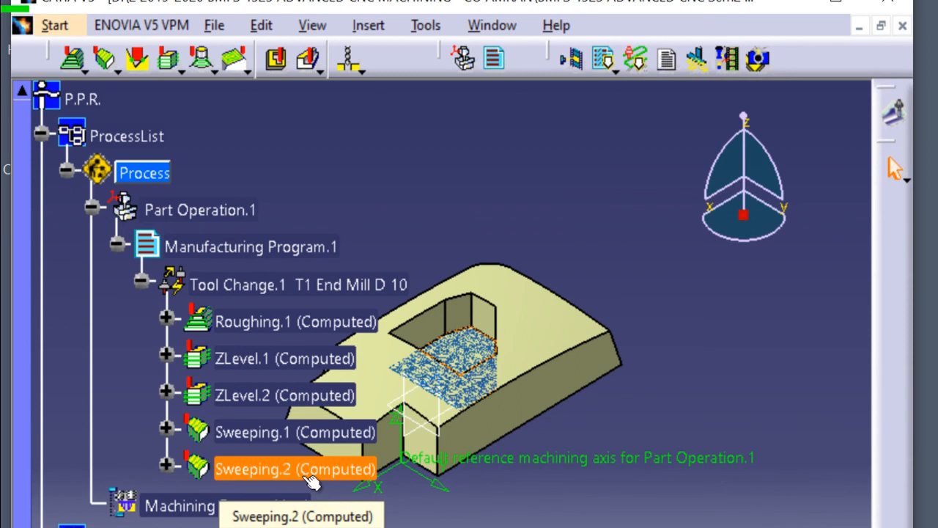